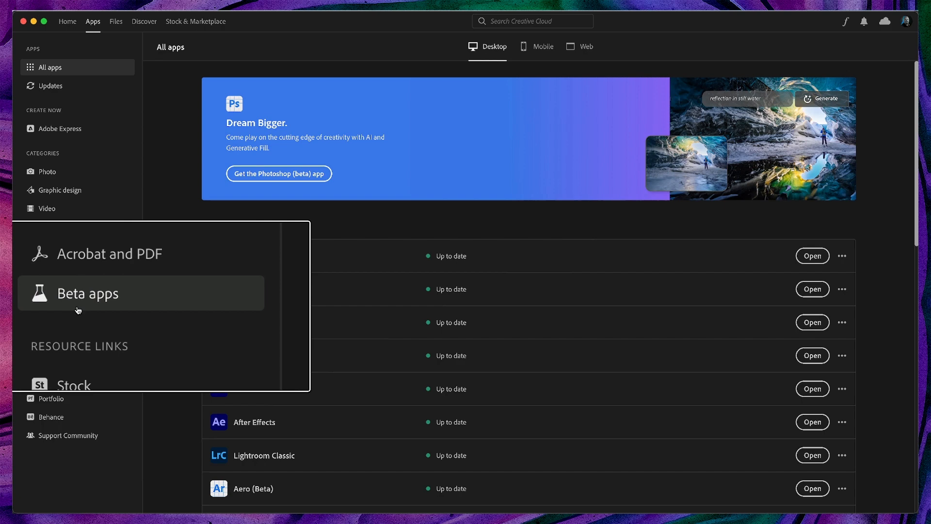
# Step: Launch Photoshop (Beta) from Creative Cloud's Beta apps list
pyautogui.click(87, 293)
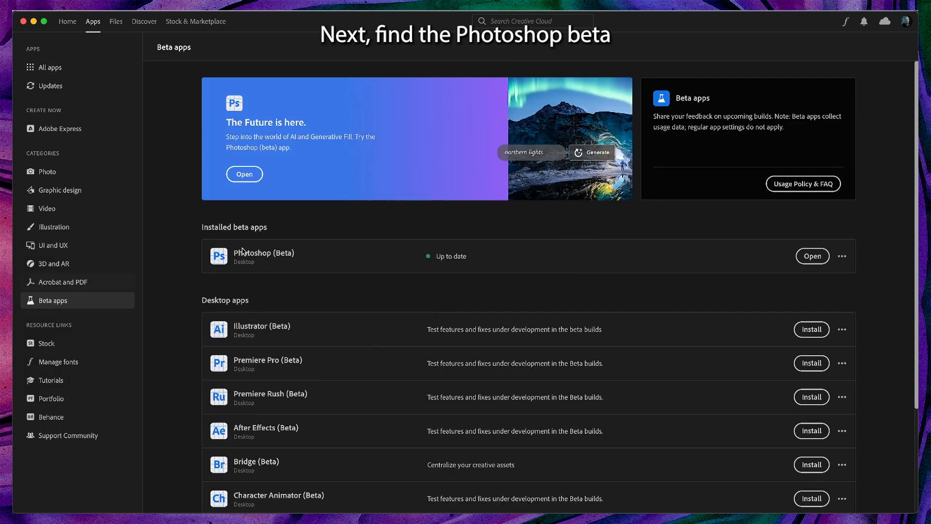
pyautogui.moveTo(570, 276)
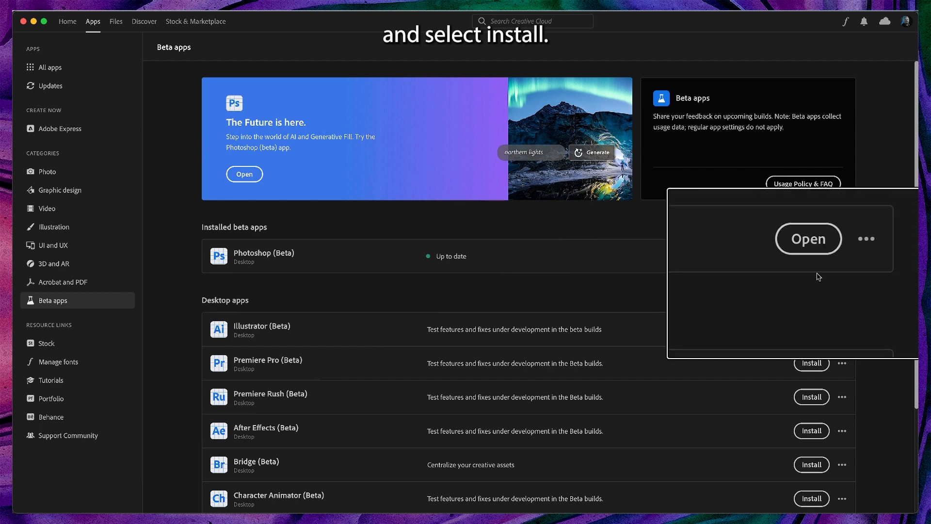
pyautogui.click(808, 238)
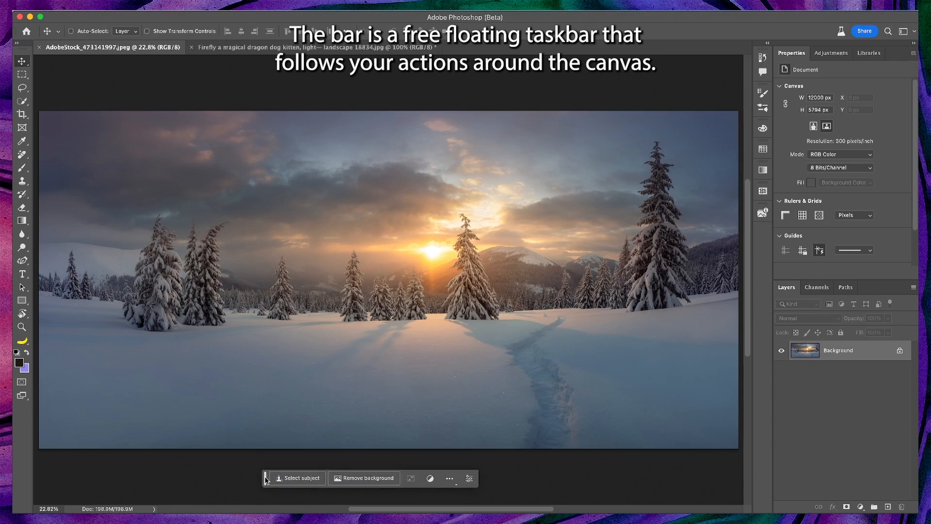
# Step: Move the contextual task bar, hide it, then restore it via Window > Contextual Task Bar
pyautogui.click(22, 274)
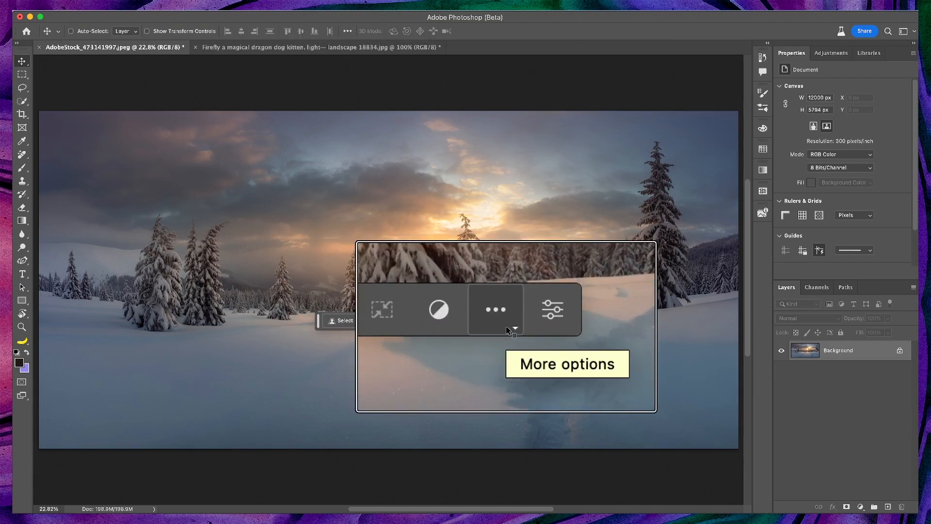
pyautogui.click(496, 308)
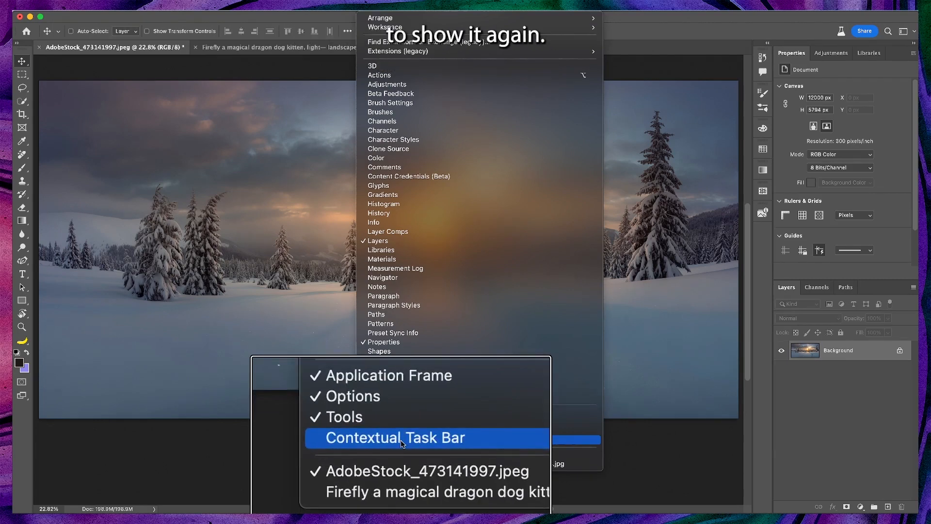
pyautogui.click(395, 438)
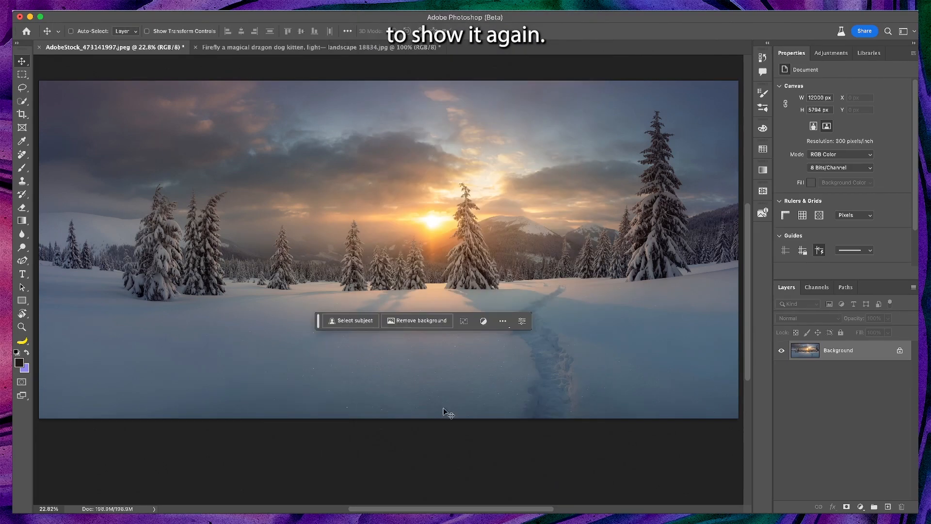
pyautogui.click(502, 321)
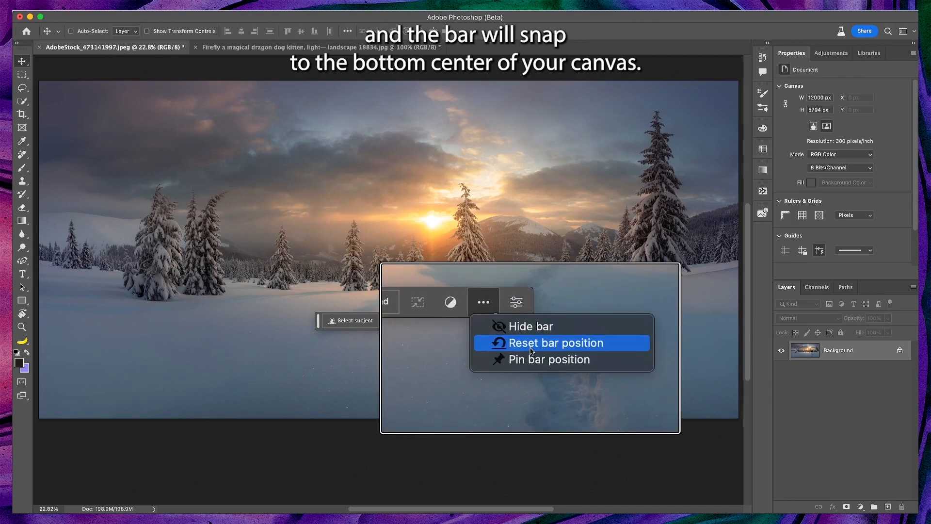
# Step: Reset the task bar's position, move it to a new spot and pin it there
pyautogui.click(555, 343)
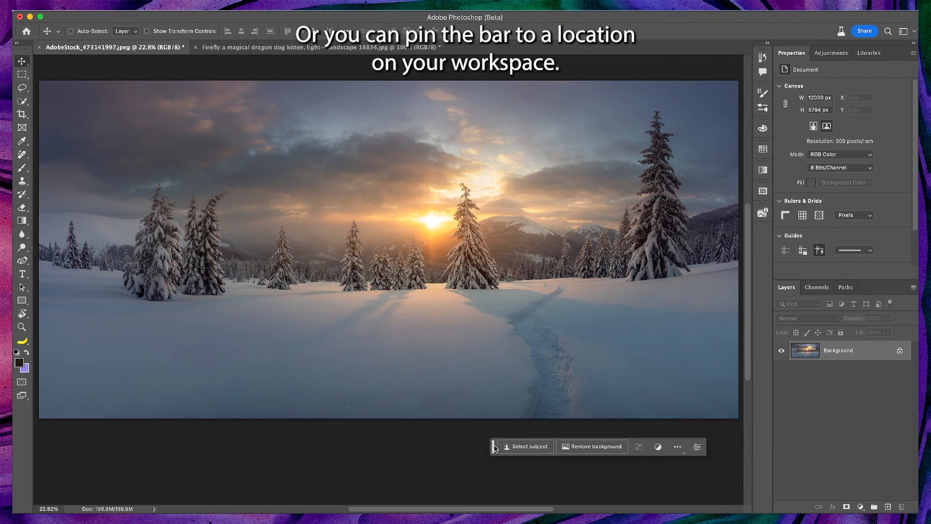
pyautogui.click(676, 446)
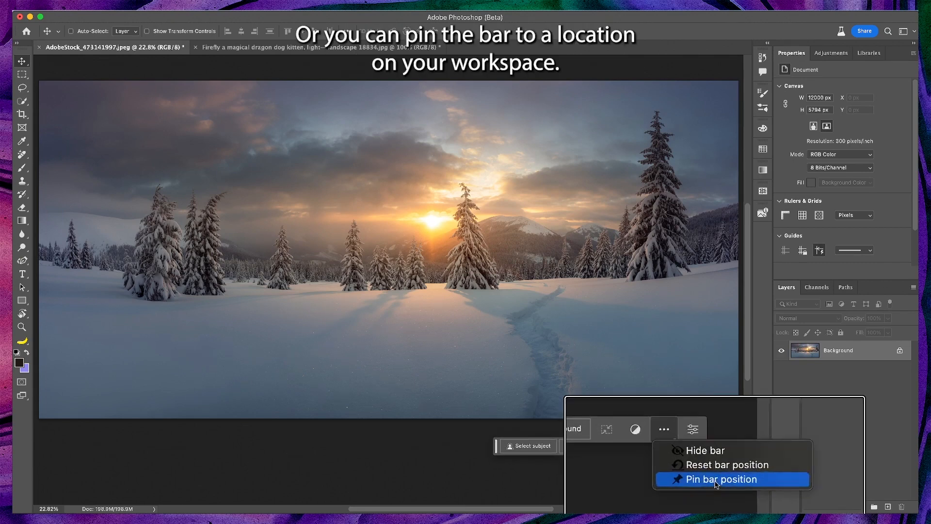
pyautogui.click(719, 478)
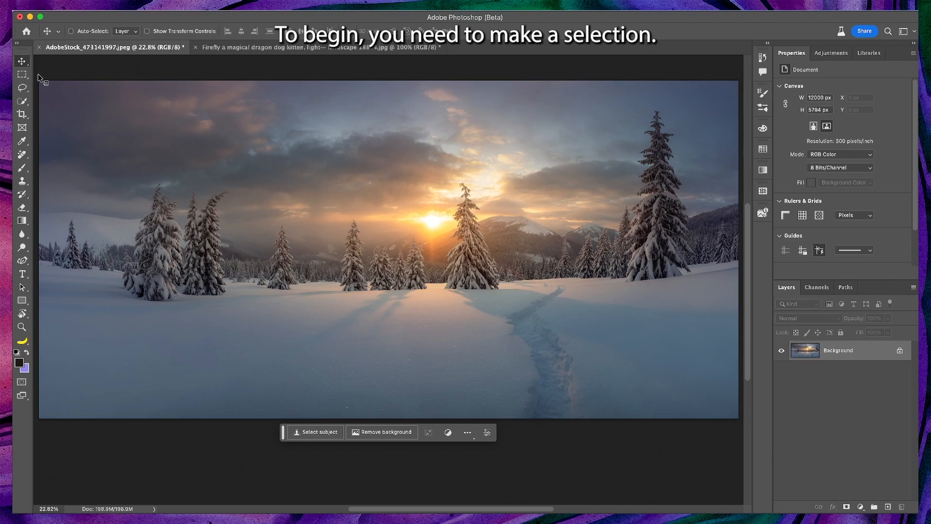
pyautogui.moveTo(23, 75)
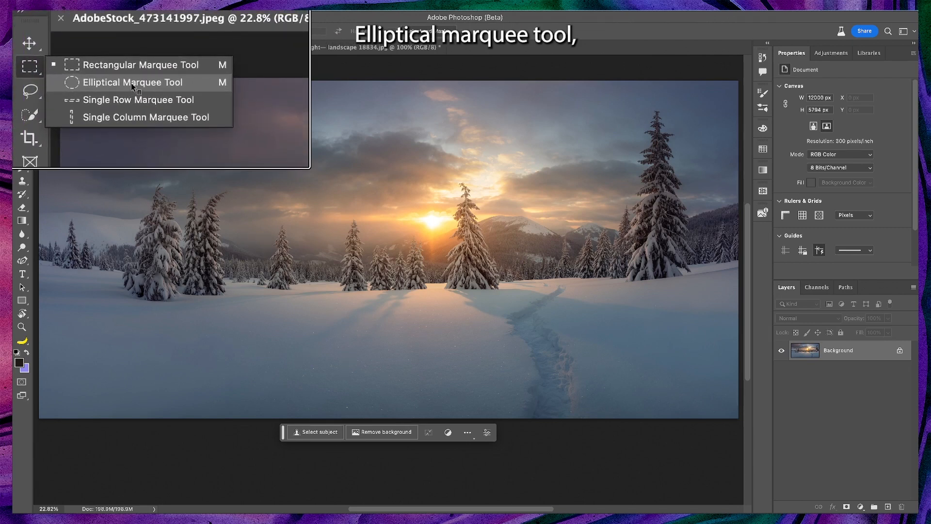
# Step: Review the marquee tools and make the Lasso tool active for Quick Mask
pyautogui.click(22, 88)
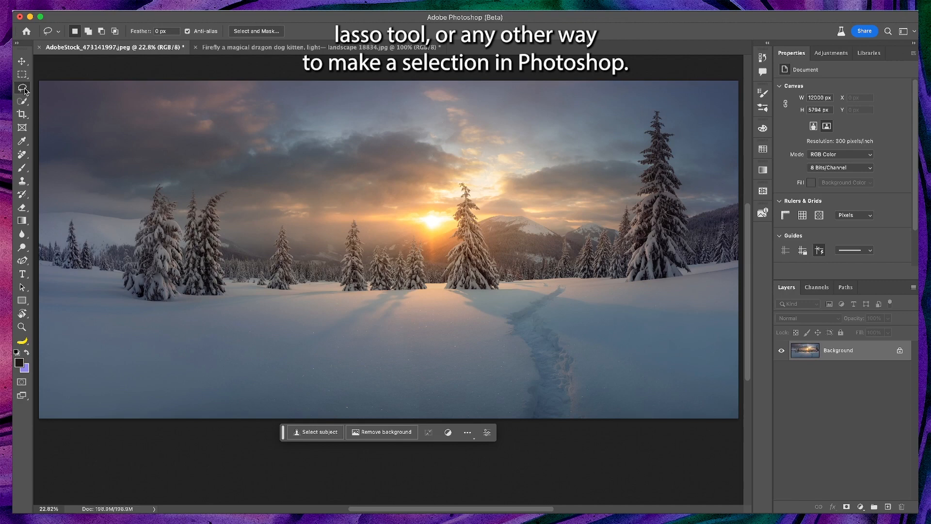
pyautogui.click(22, 89)
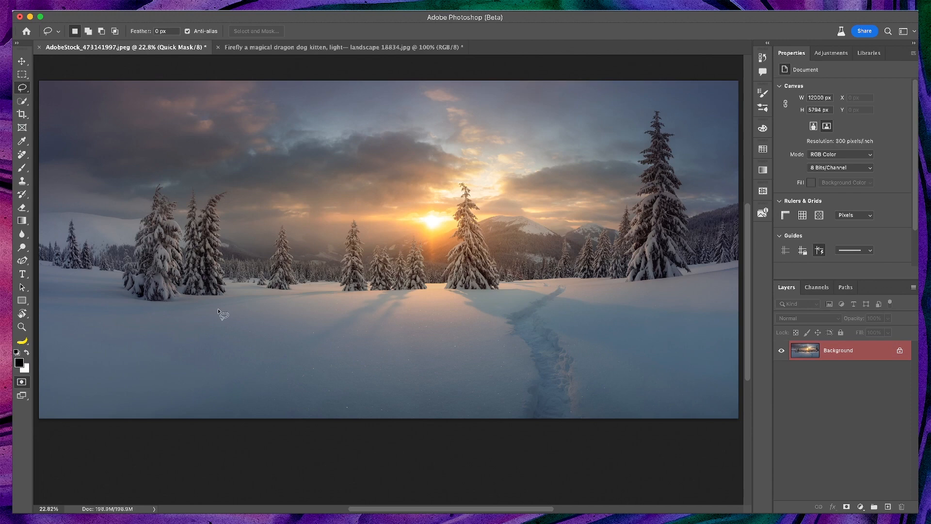
# Step: Set Quick Mask so its colour indicates Selected Areas
pyautogui.doubleClick(20, 382)
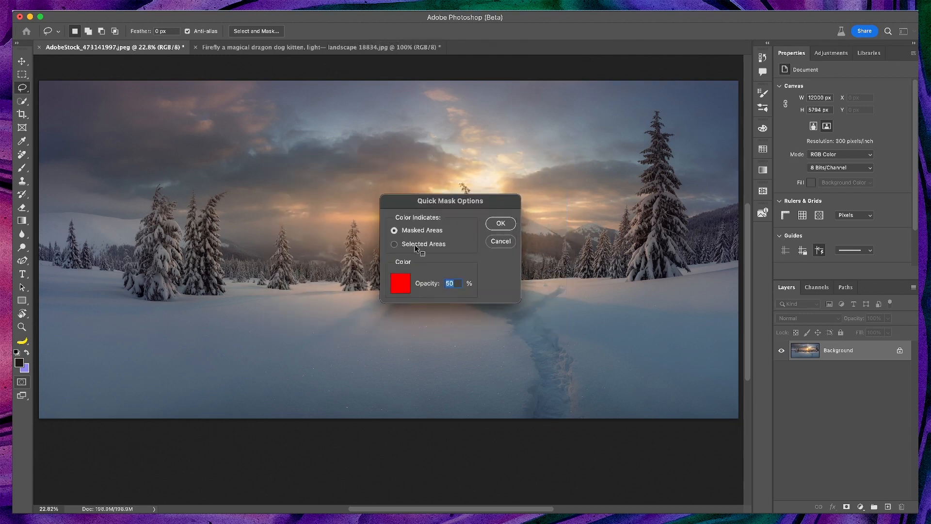
pyautogui.click(395, 244)
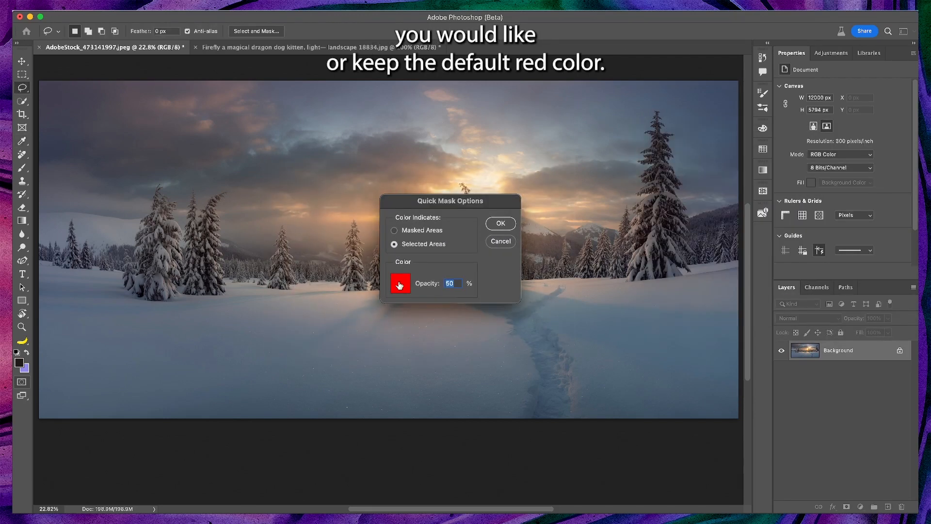
pyautogui.click(500, 223)
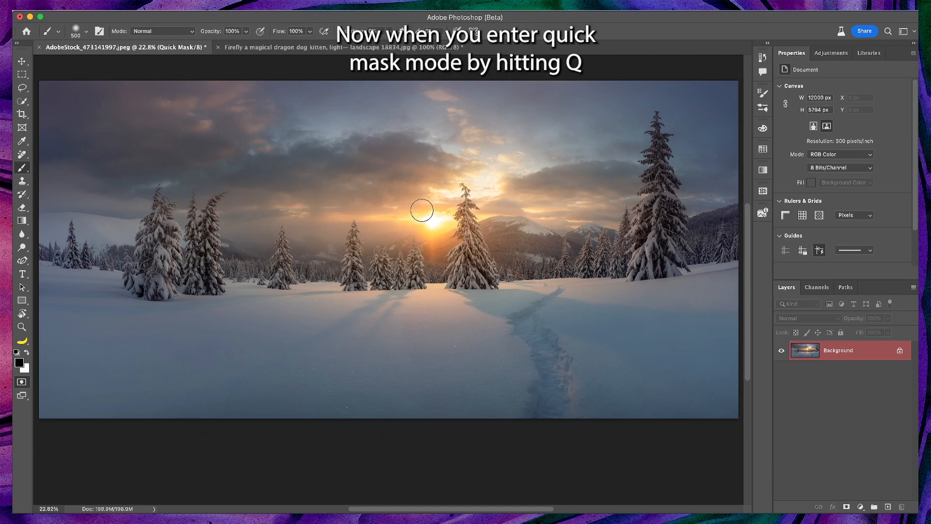
# Step: Paint a mask over the sun and nearby trees, convert it to a selection, then deselect it
pyautogui.moveTo(421, 209); pyautogui.dragTo(291, 243)
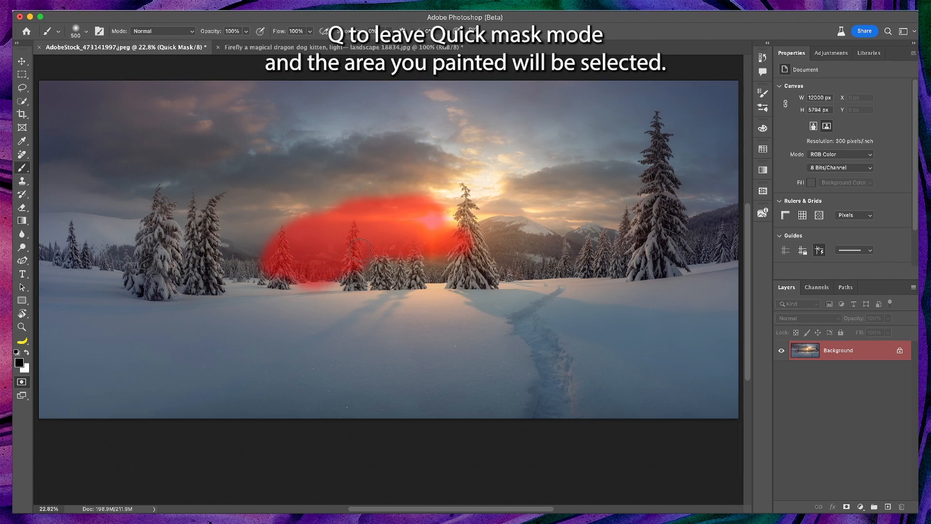
pyautogui.press('q')
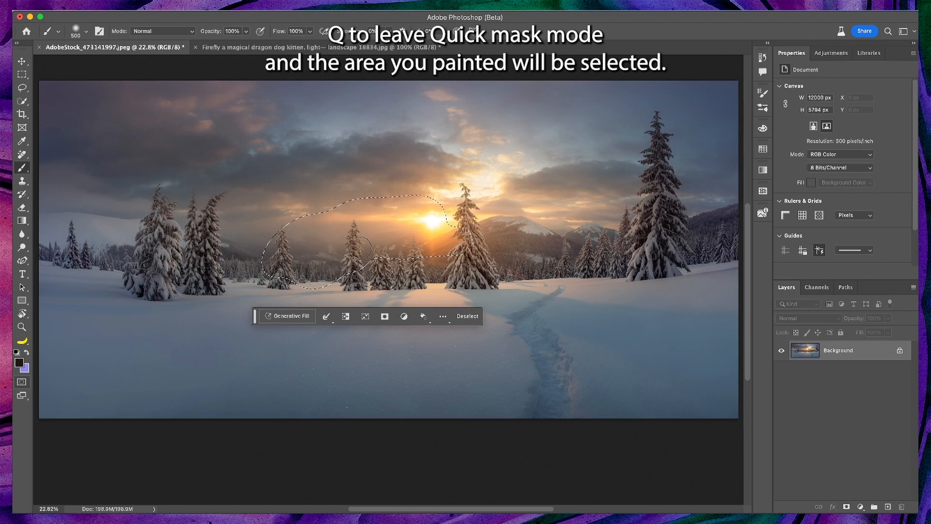
pyautogui.press('q')
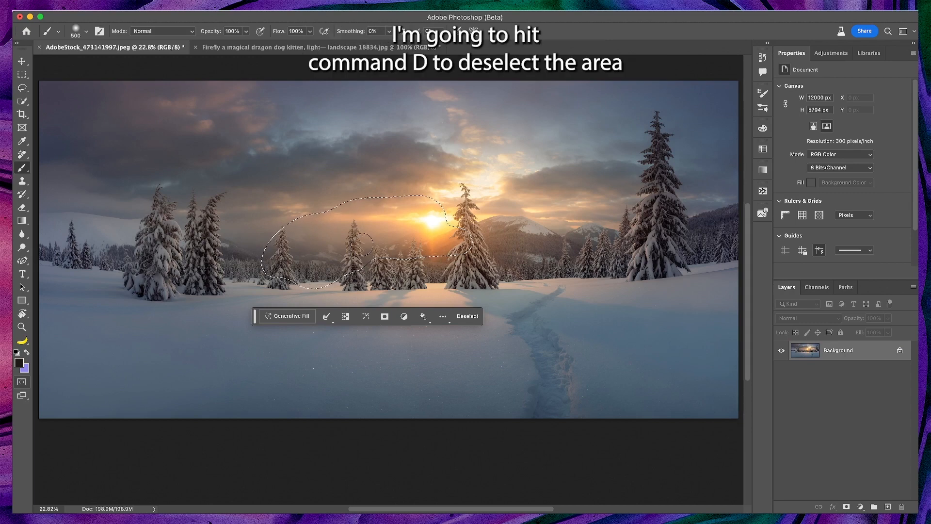
pyautogui.press('cmd+d')
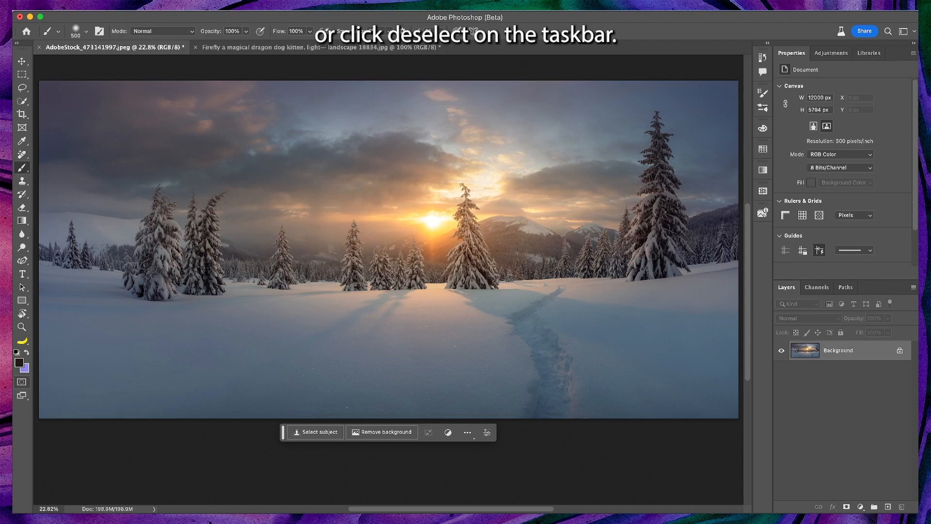
pyautogui.click(22, 87)
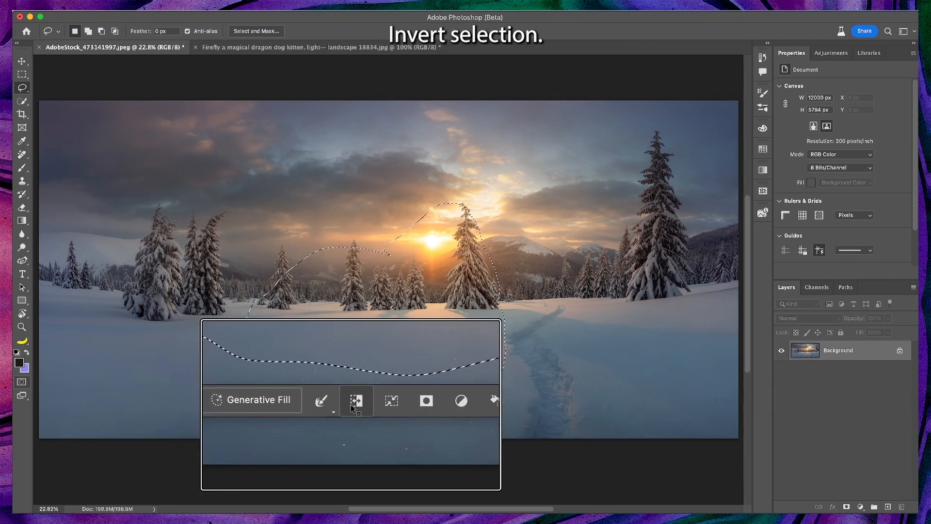
pyautogui.moveTo(372, 399)
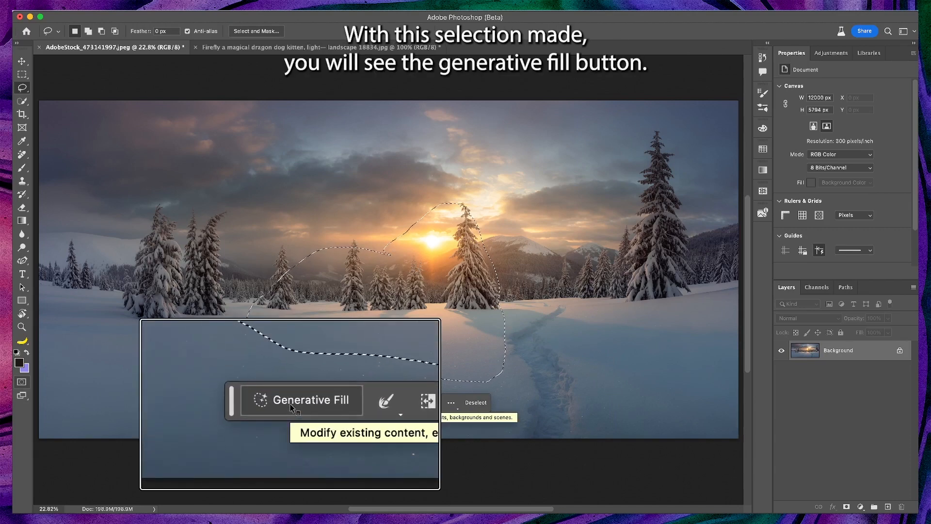
# Step: Generate a moose in the snowfield selection with Generative Fill
pyautogui.click(300, 399)
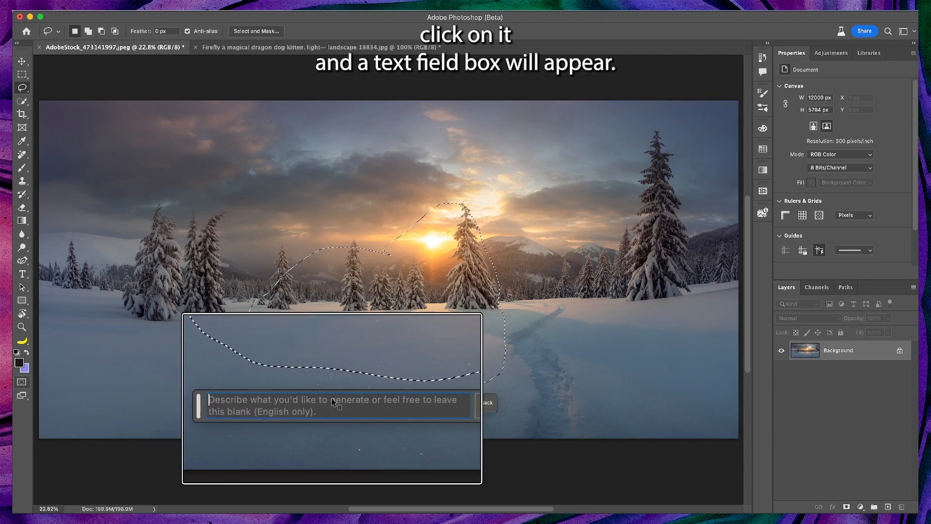
pyautogui.write('Moose')
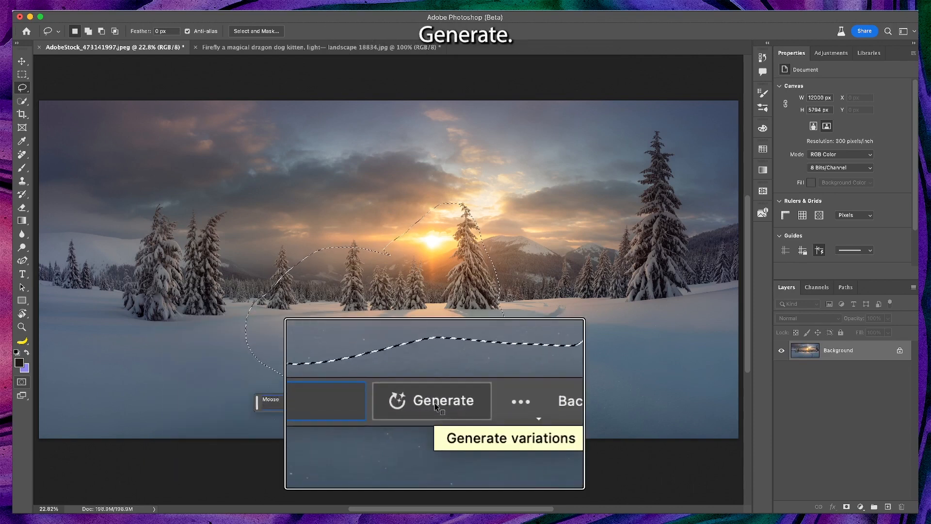
pyautogui.click(431, 401)
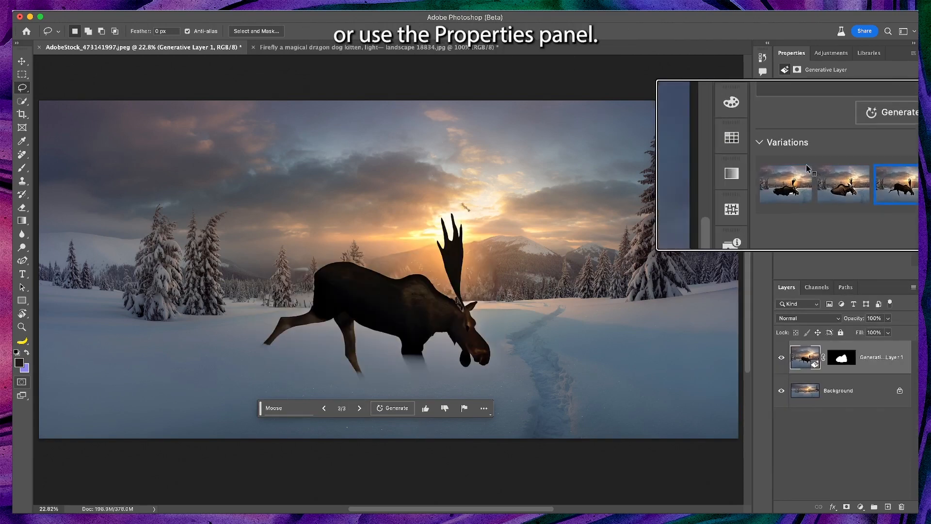
# Step: Choose a different moose variation, then generate a spaceship in the selected sky
pyautogui.click(827, 177)
pyautogui.write('spa')
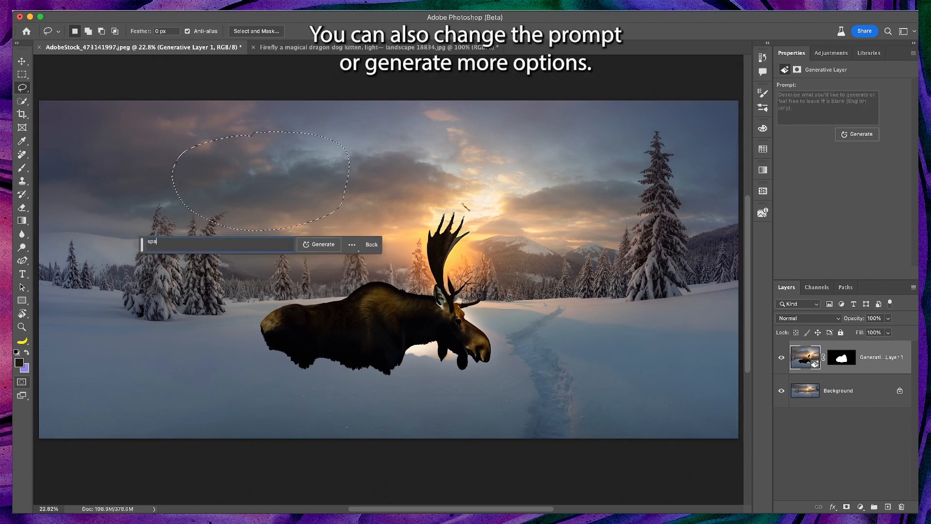
pyautogui.click(319, 245)
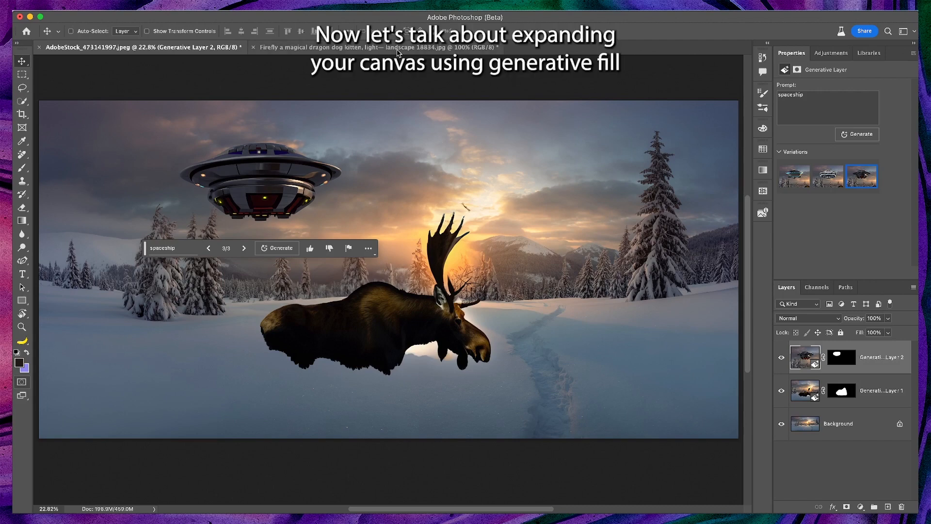
# Step: Expand the dragon-kitten canvas outward with the Crop tool, leaving transparent margins, and commit
pyautogui.click(380, 48)
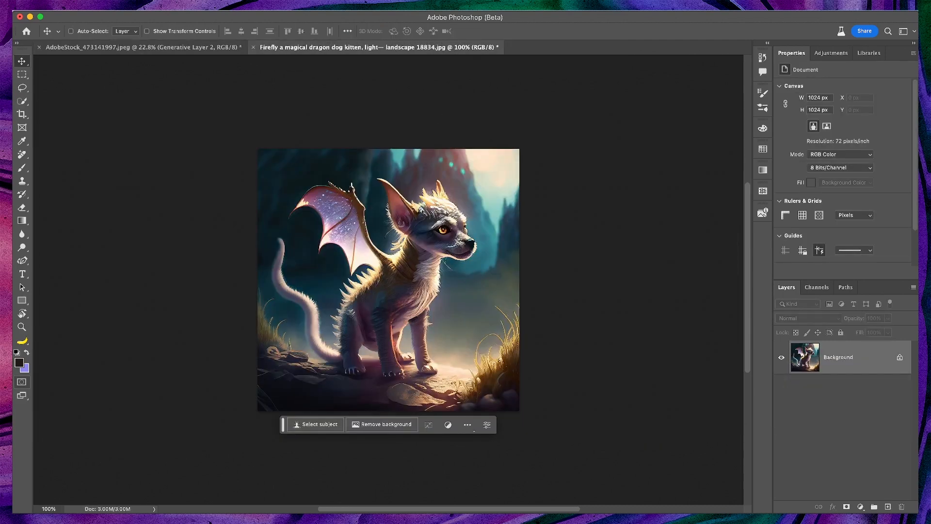
pyautogui.press('c')
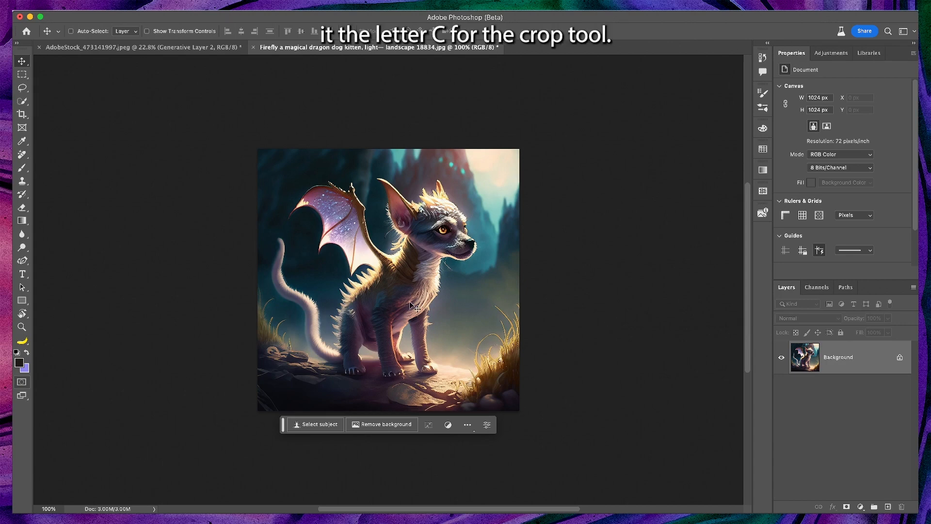
pyautogui.press('c')
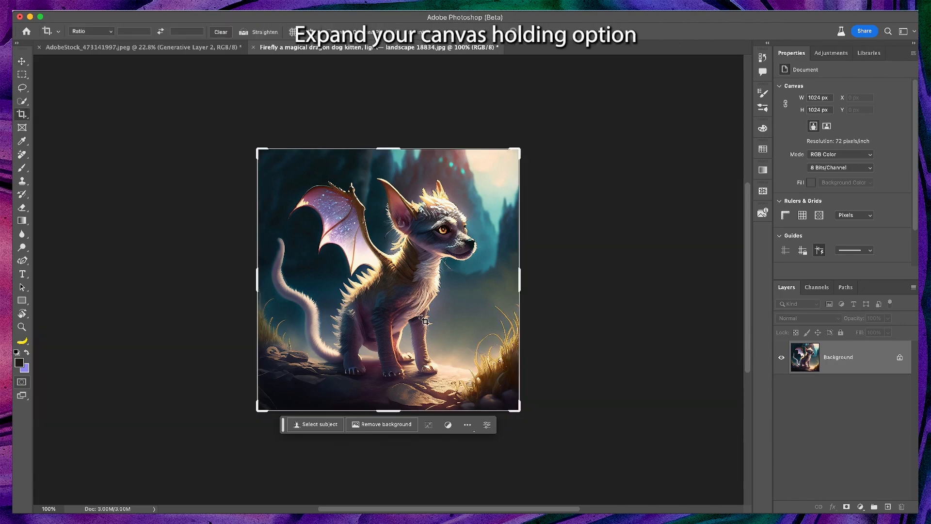
pyautogui.moveTo(518, 150); pyautogui.dragTo(545, 125)
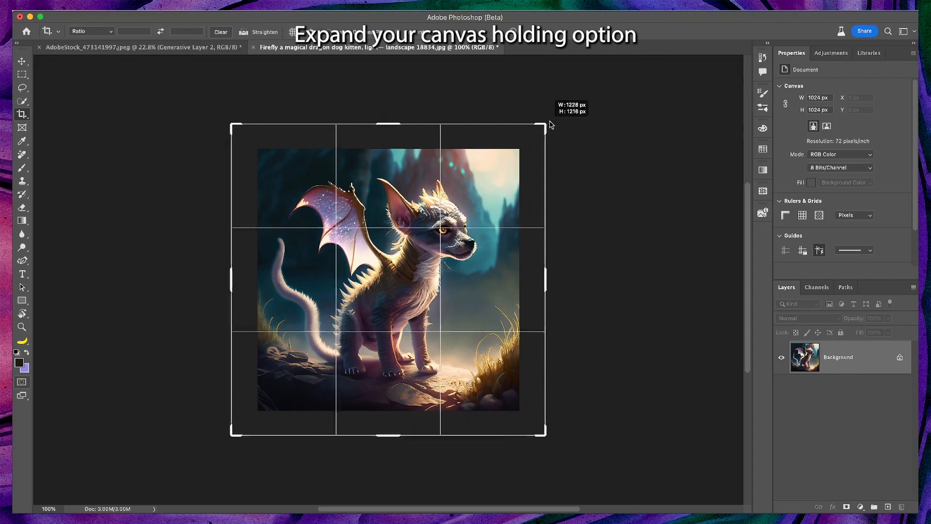
pyautogui.moveTo(543, 125); pyautogui.dragTo(591, 98)
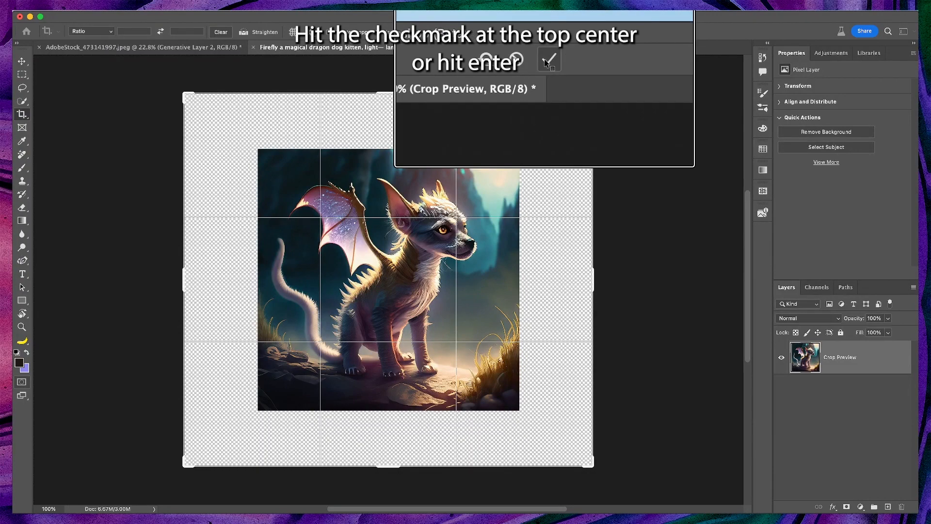
pyautogui.click(547, 59)
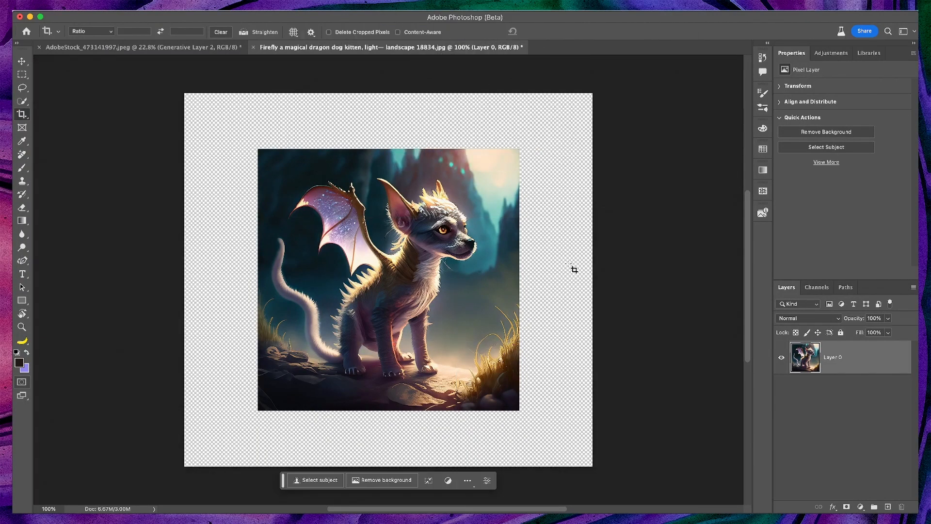
pyautogui.click(22, 74)
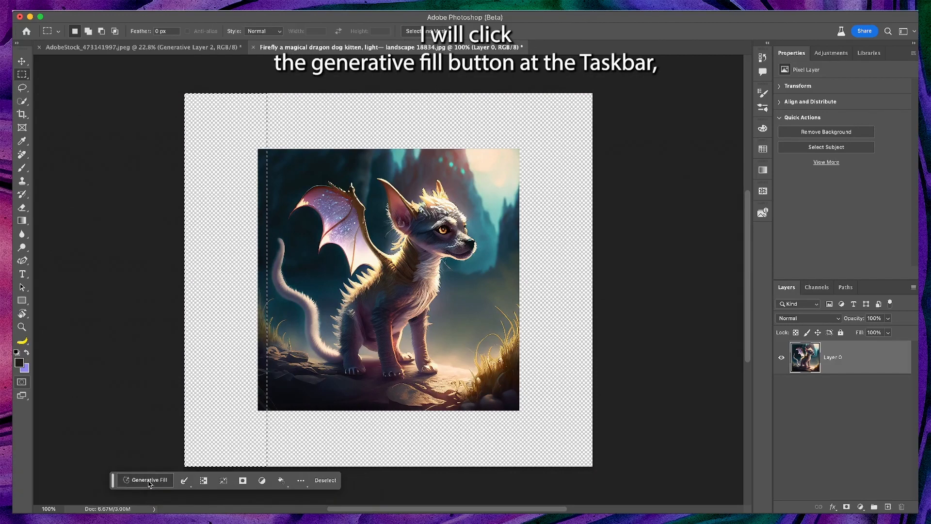
# Step: Fill the left and right transparent borders with prompt-free Generative Fill
pyautogui.click(147, 480)
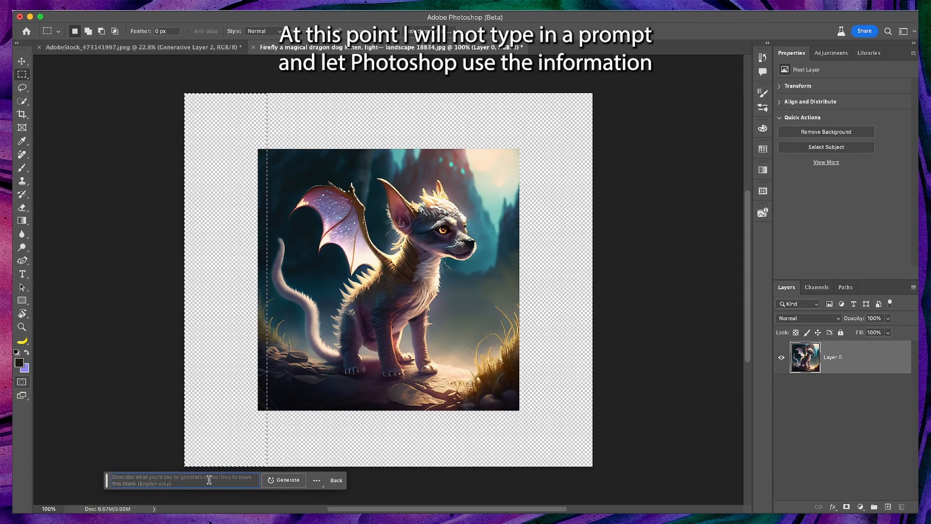
pyautogui.click(287, 481)
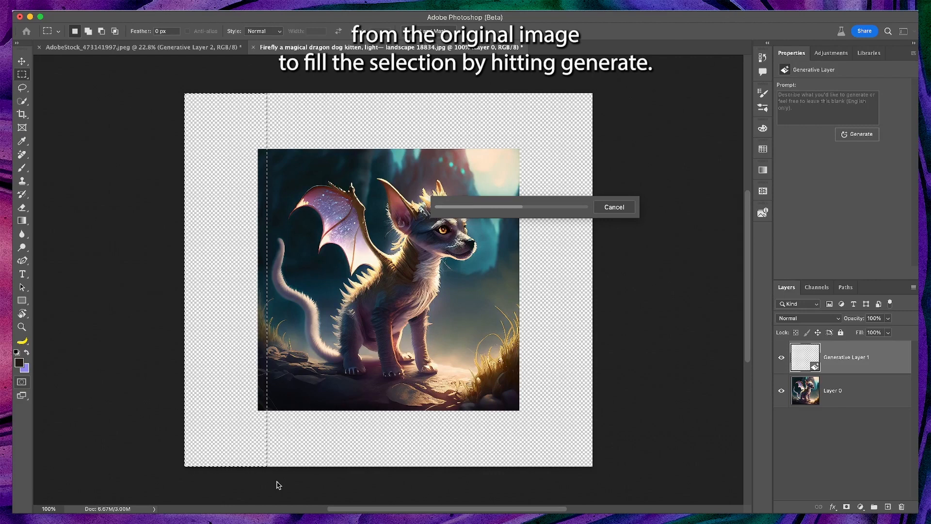
pyautogui.moveTo(541, 408)
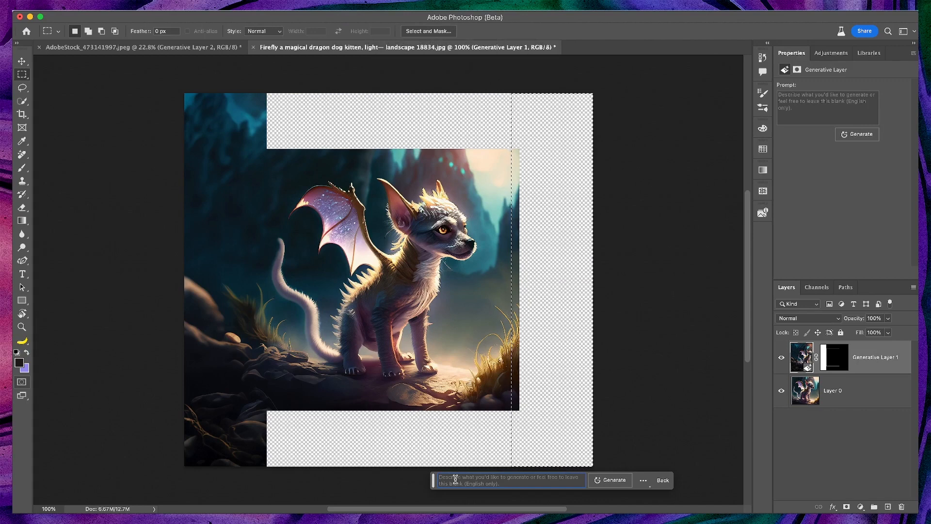
pyautogui.click(610, 481)
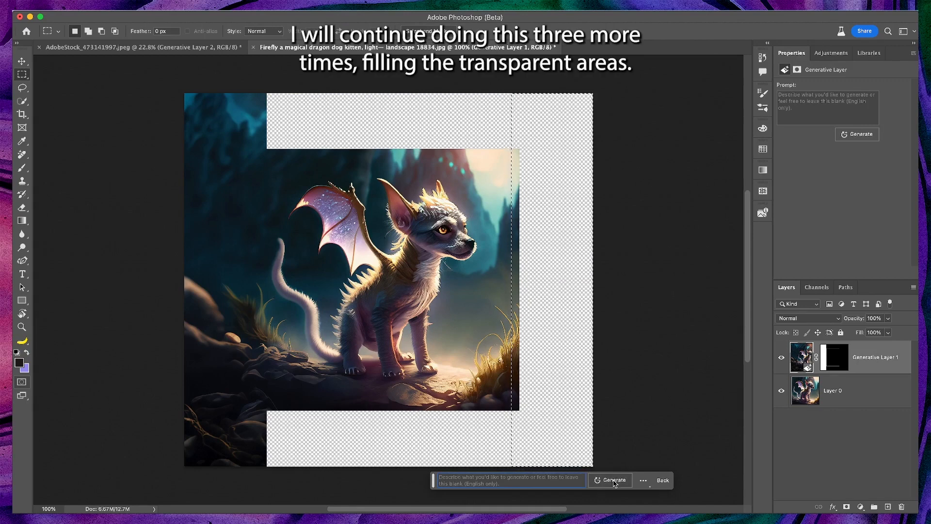
pyautogui.click(609, 480)
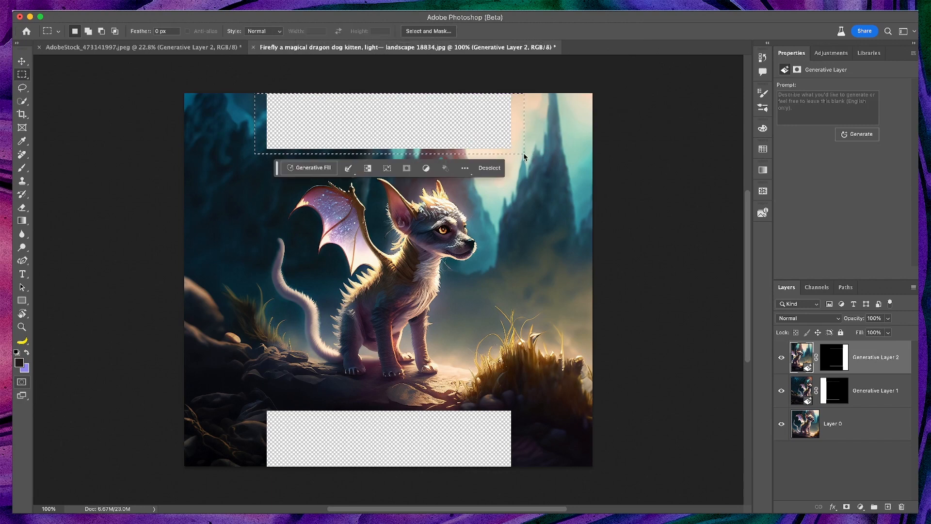
# Step: Fill the top and bottom borders the same way, then return to the winter landscape
pyautogui.click(311, 168)
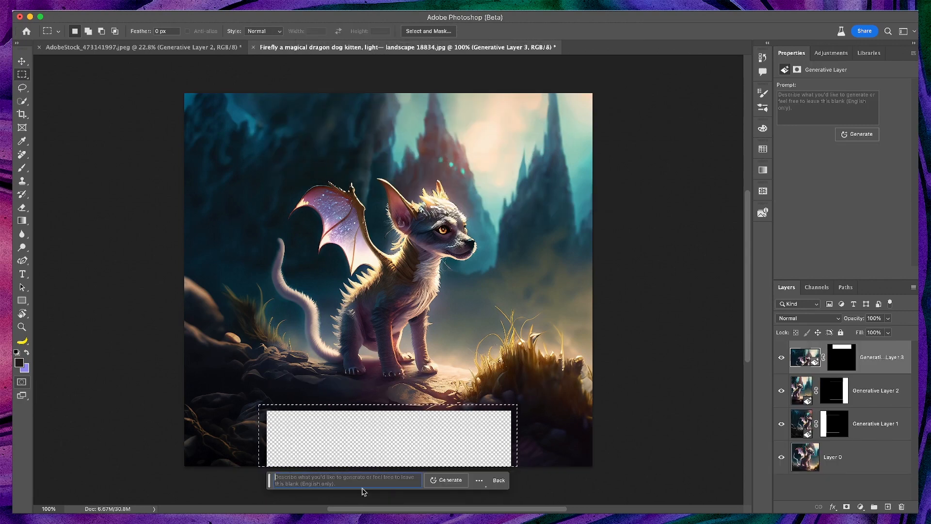
pyautogui.click(449, 481)
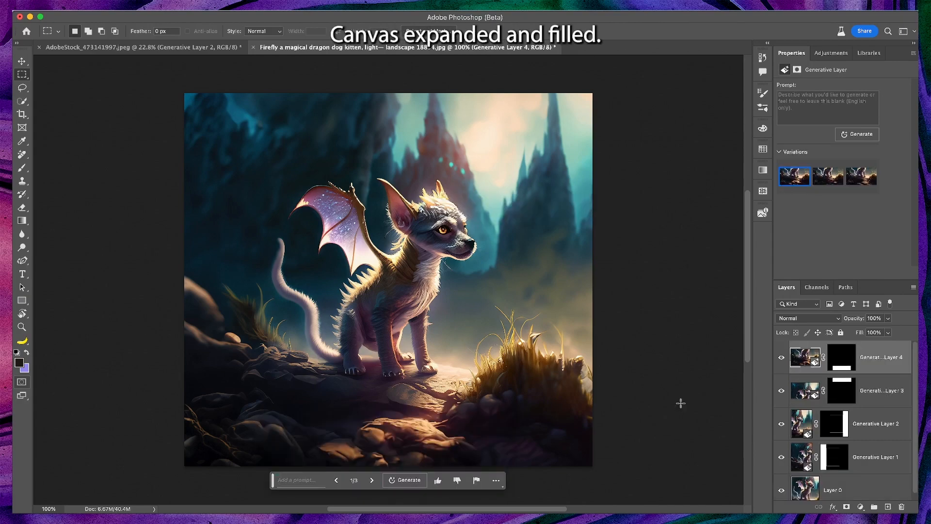
pyautogui.click(107, 48)
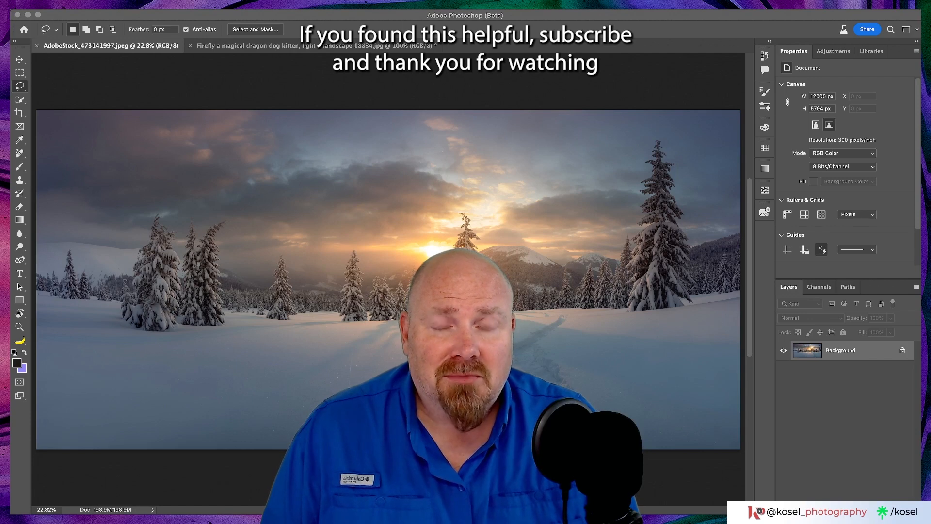